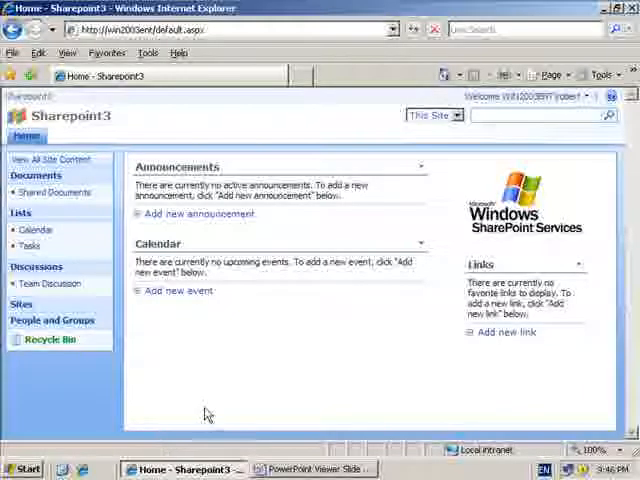
pyautogui.moveTo(212, 410)
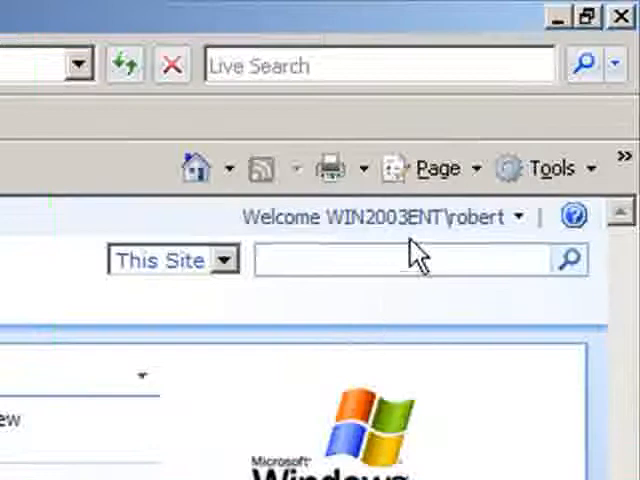
pyautogui.moveTo(480, 216)
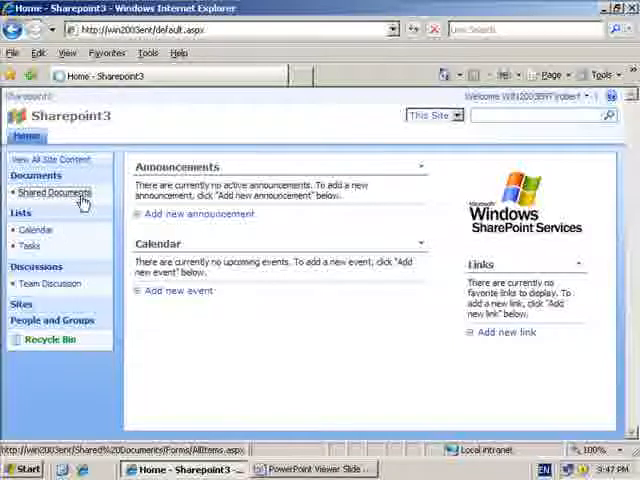
# Step: Delete additions.log from the Shared Documents library, sending it to the Recycle Bin
pyautogui.click(54, 192)
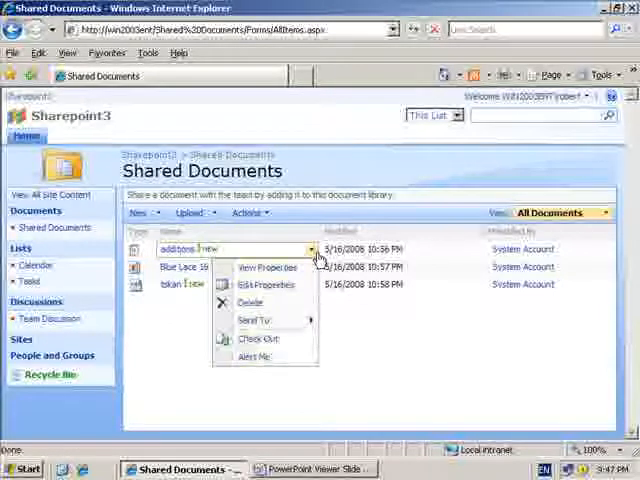
pyautogui.moveTo(252, 302)
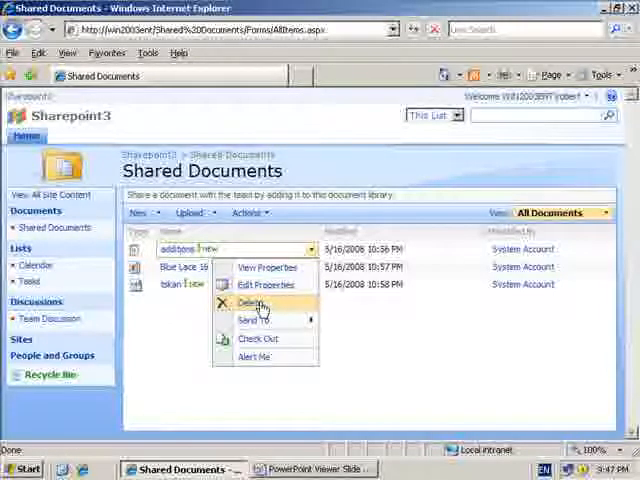
pyautogui.click(248, 302)
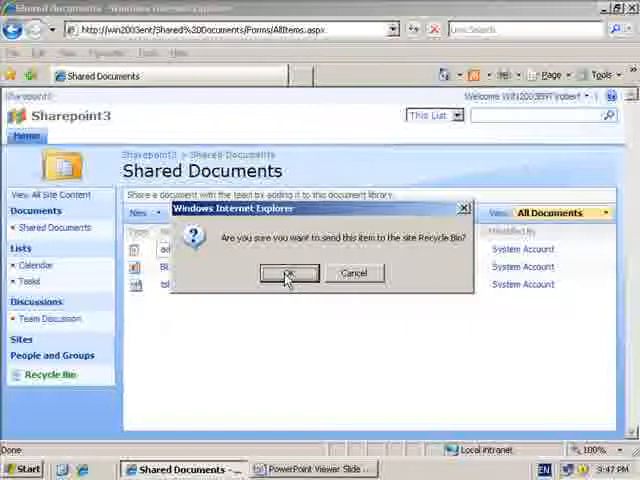
pyautogui.click(288, 272)
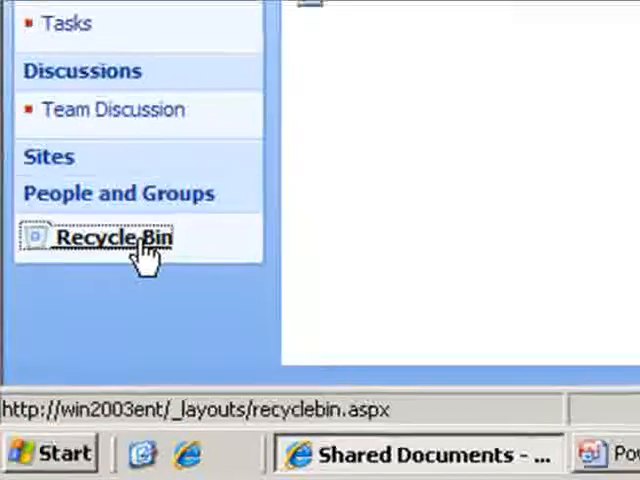
# Step: Restore additions.log from the site Recycle Bin, leaving it empty
pyautogui.click(114, 238)
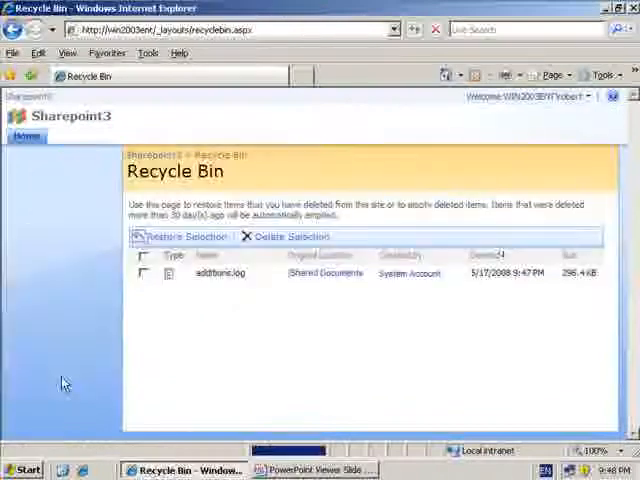
pyautogui.moveTo(288, 290)
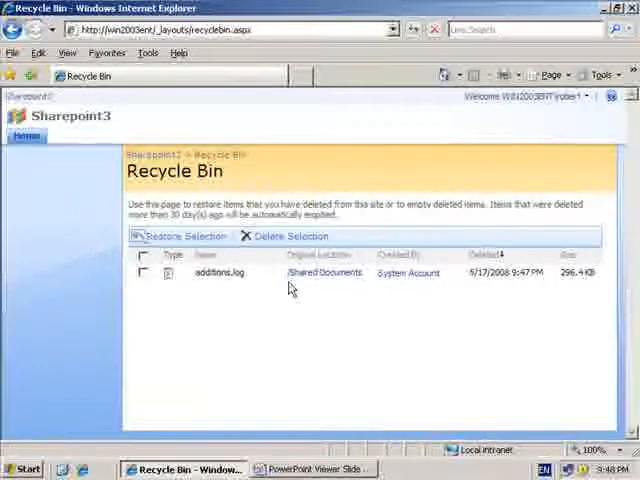
pyautogui.moveTo(324, 280)
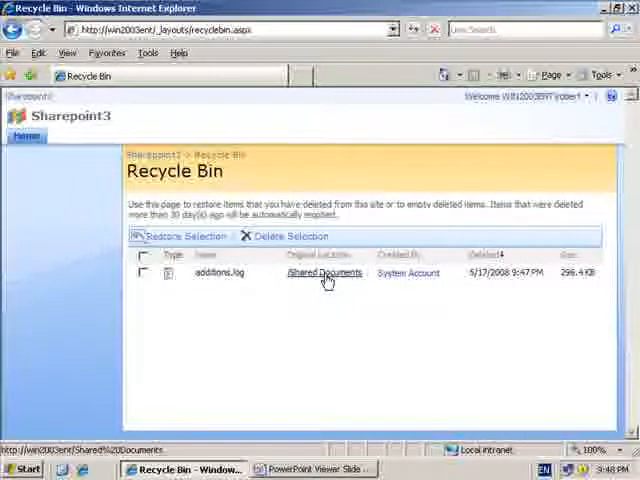
pyautogui.moveTo(348, 346)
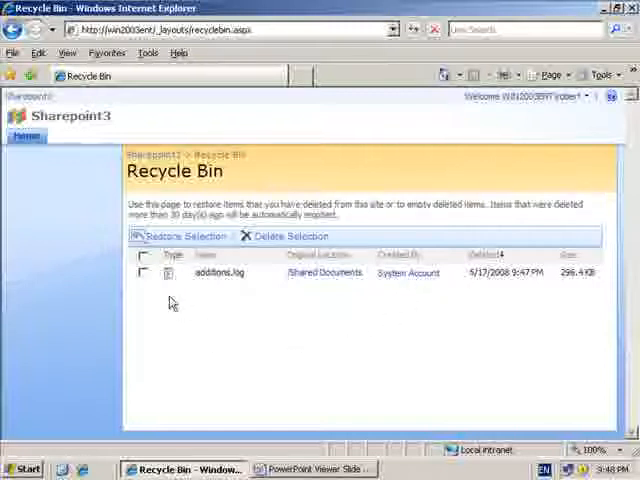
pyautogui.click(140, 272)
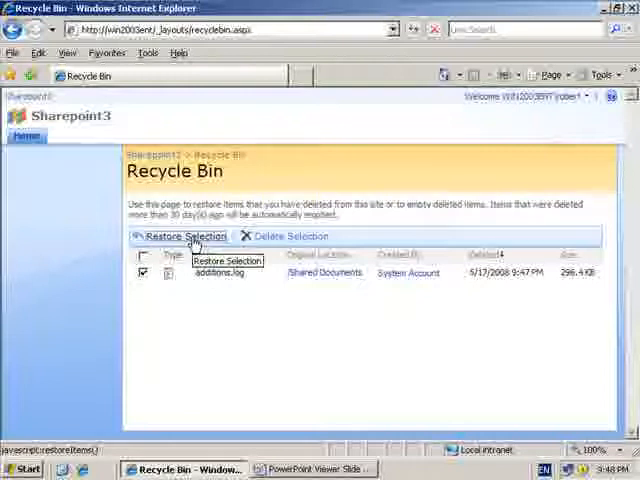
pyautogui.click(184, 236)
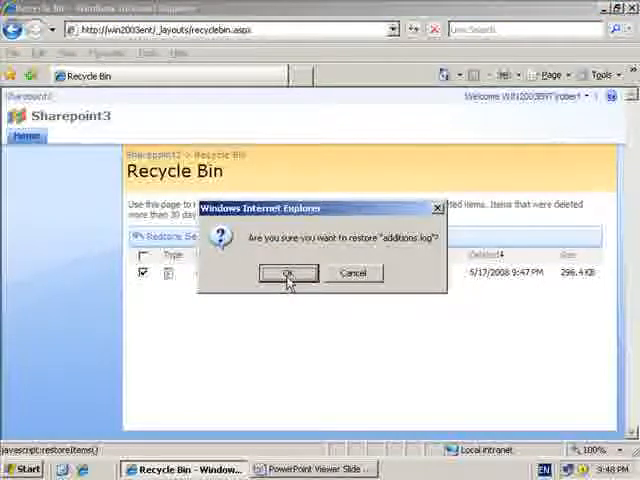
pyautogui.click(288, 272)
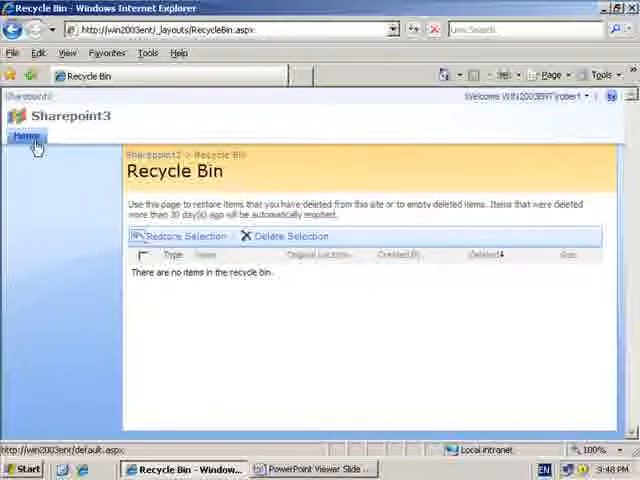
# Step: From Home, delete additions.log from Shared Documents again, leaving two files listed
pyautogui.click(26, 136)
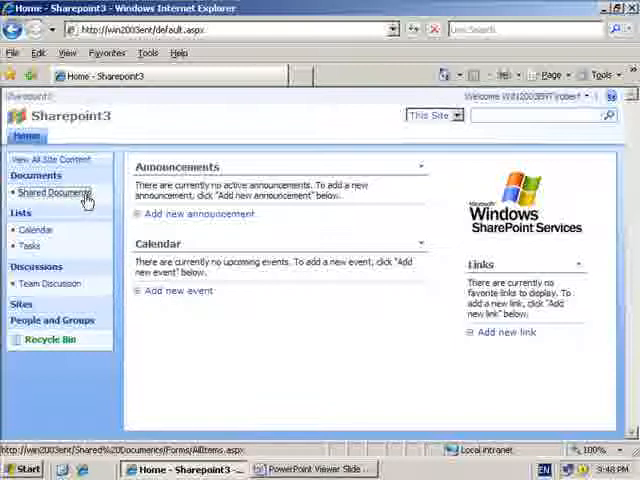
pyautogui.click(54, 192)
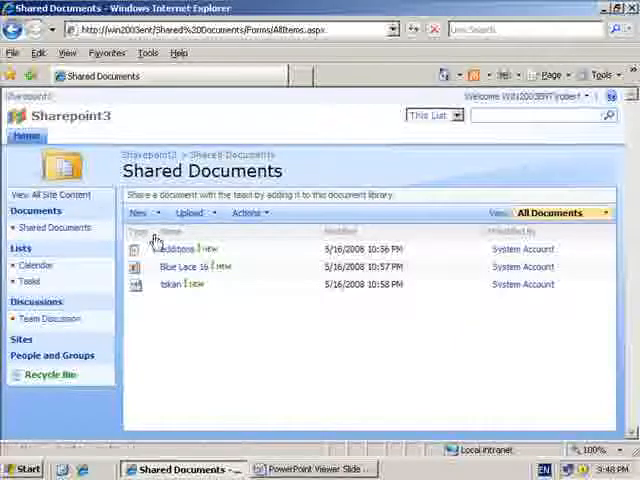
pyautogui.click(178, 250)
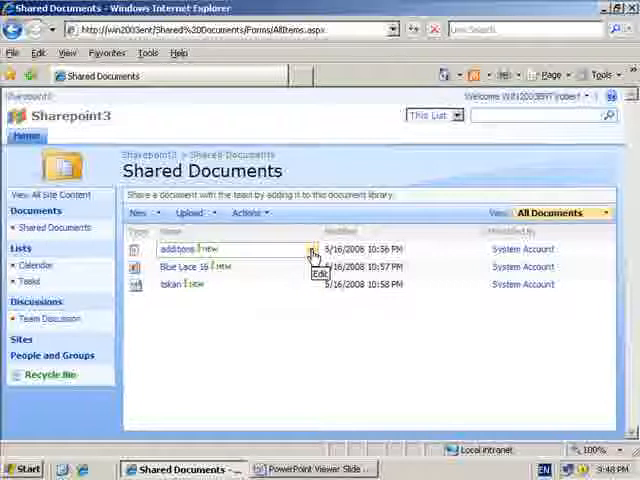
pyautogui.click(312, 250)
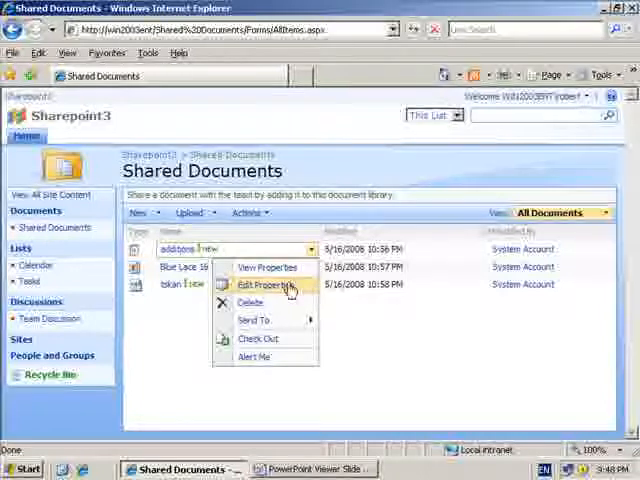
pyautogui.click(252, 302)
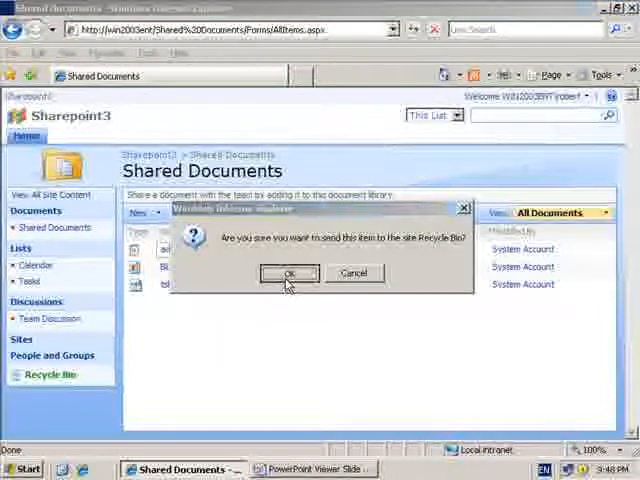
pyautogui.click(288, 272)
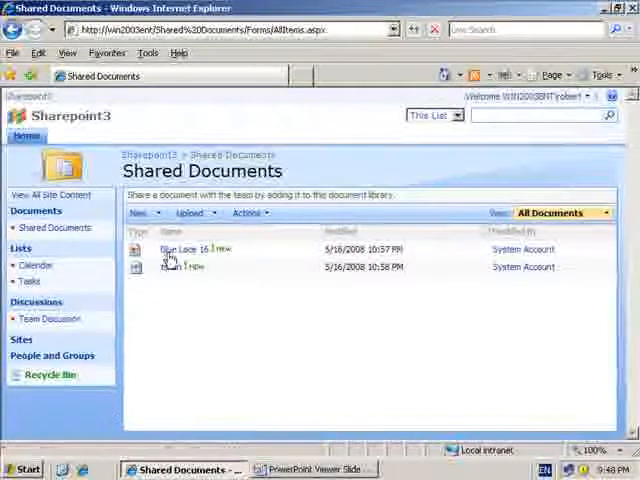
pyautogui.moveTo(220, 400)
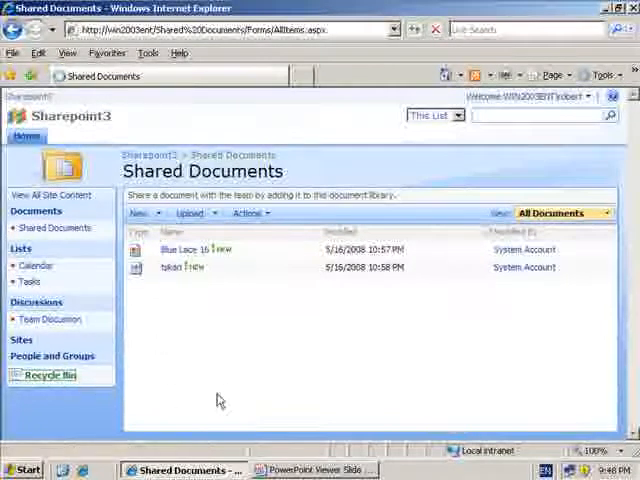
# Step: Permanently delete additions.log from the site Recycle Bin, leaving no items
pyautogui.click(50, 376)
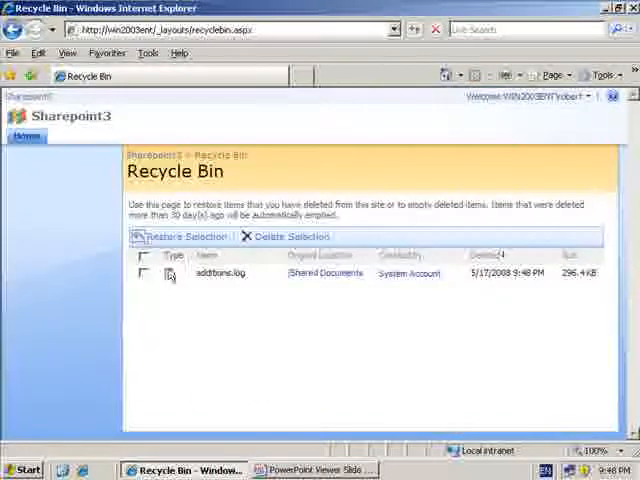
pyautogui.click(142, 274)
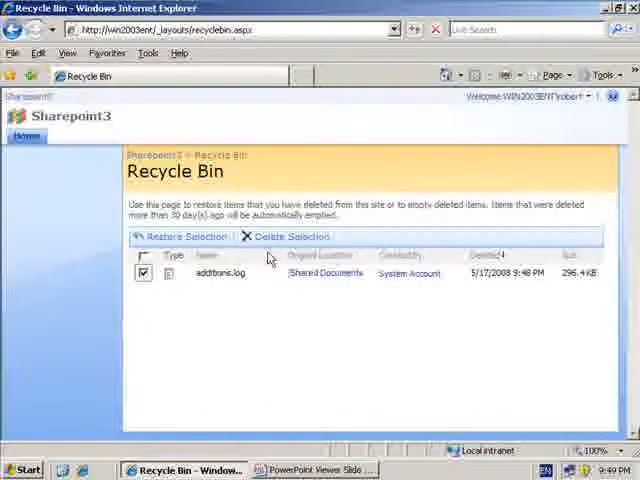
pyautogui.moveTo(290, 236)
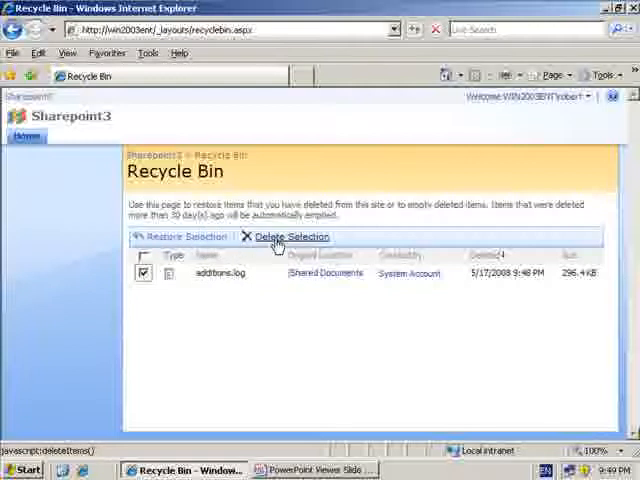
pyautogui.click(290, 236)
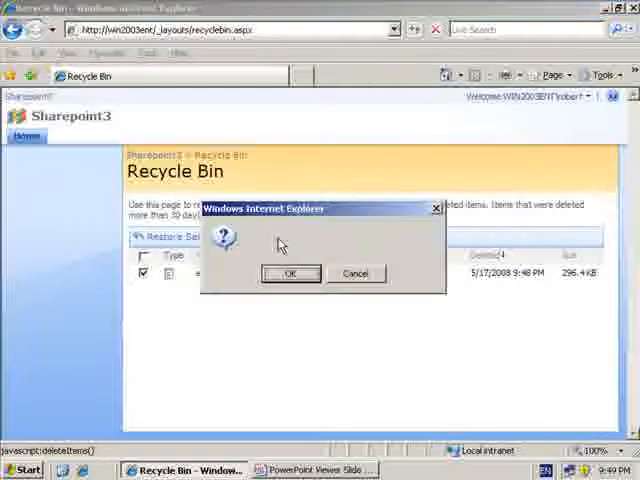
pyautogui.click(356, 272)
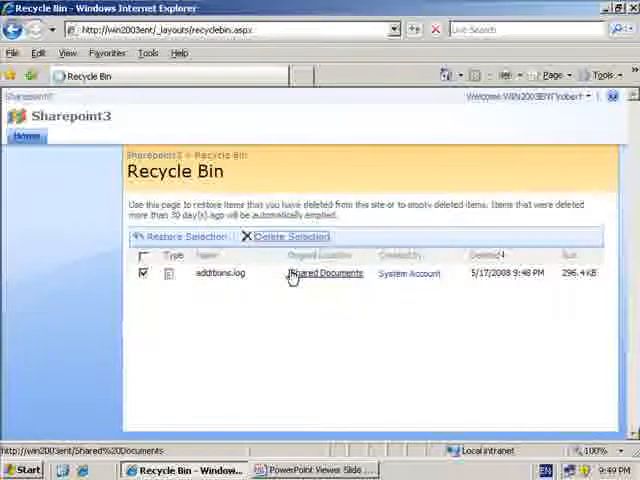
pyautogui.click(288, 236)
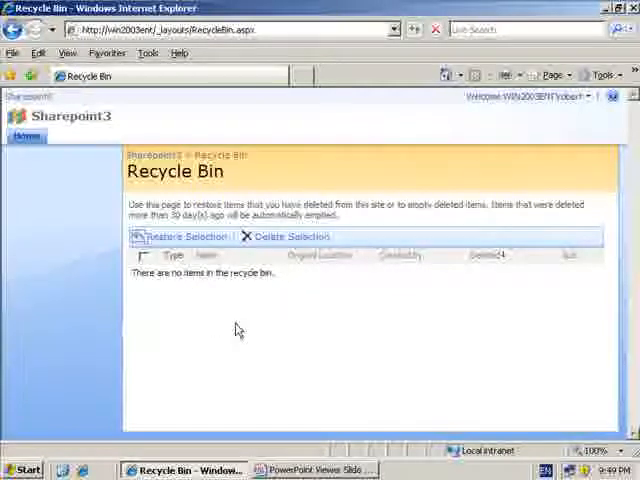
# Step: Return to the Sharepoint3 home page to reach the Welcome account menu
pyautogui.click(28, 136)
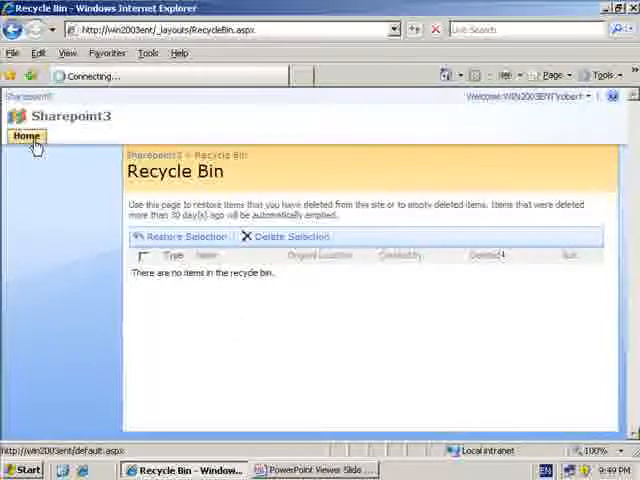
pyautogui.click(26, 136)
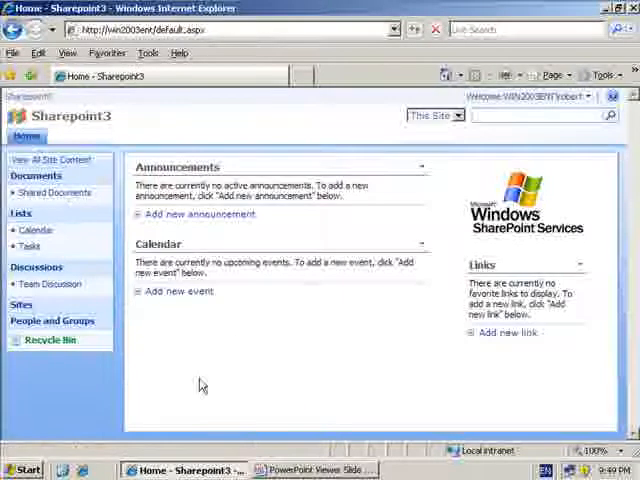
pyautogui.moveTo(290, 390)
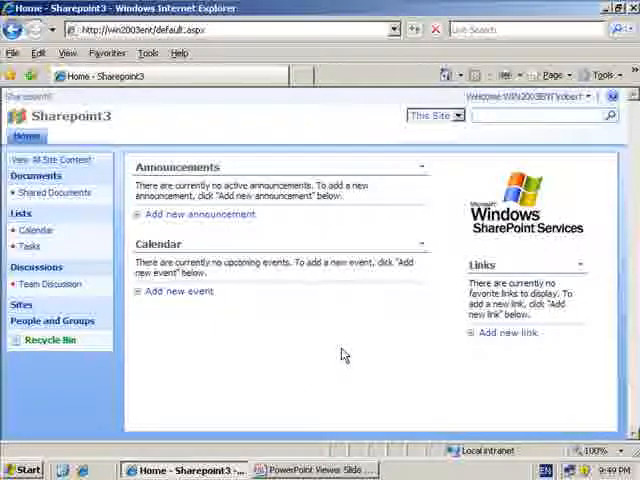
pyautogui.moveTo(436, 300)
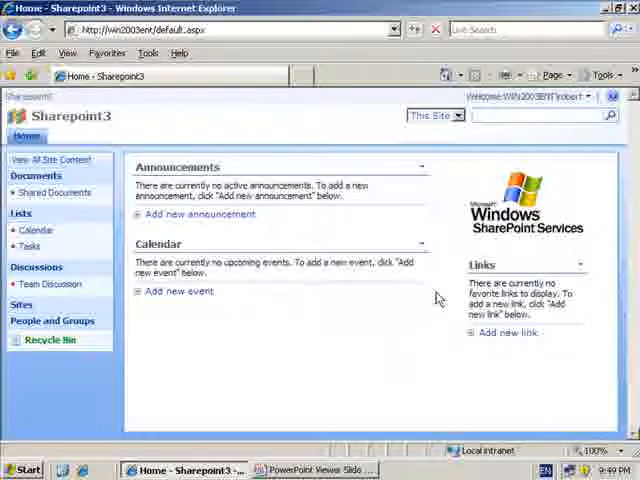
pyautogui.moveTo(496, 154)
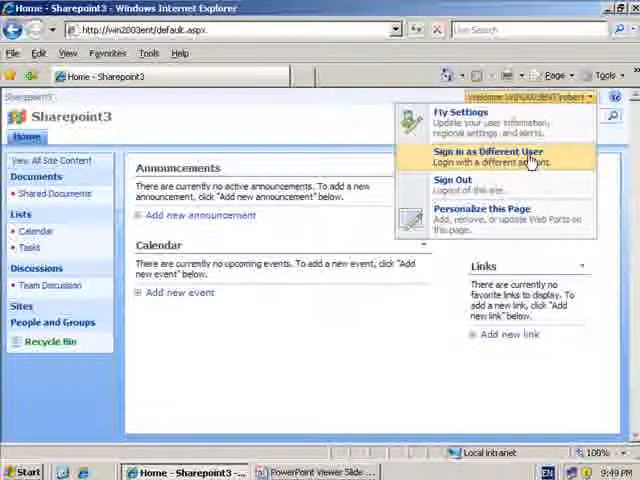
# Step: Sign in as a different user with the administrator account (System Account)
pyautogui.click(488, 156)
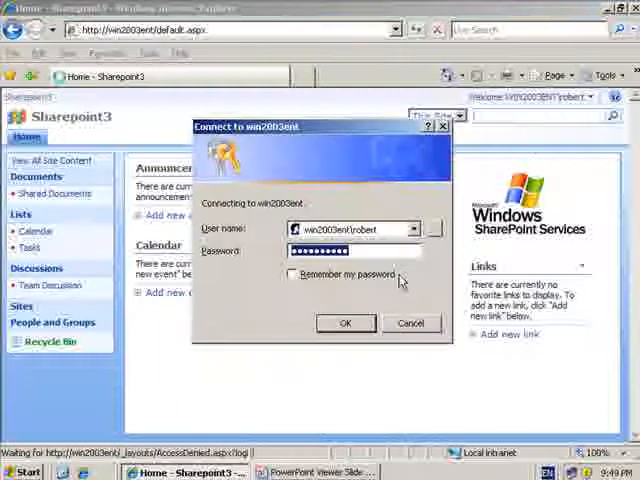
pyautogui.tripleClick(350, 228)
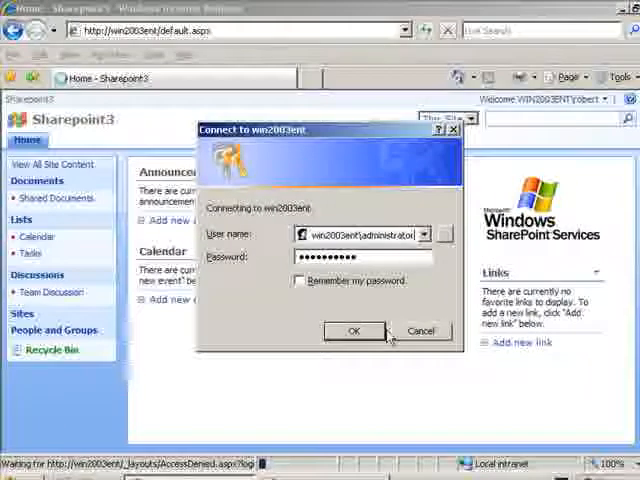
pyautogui.click(352, 330)
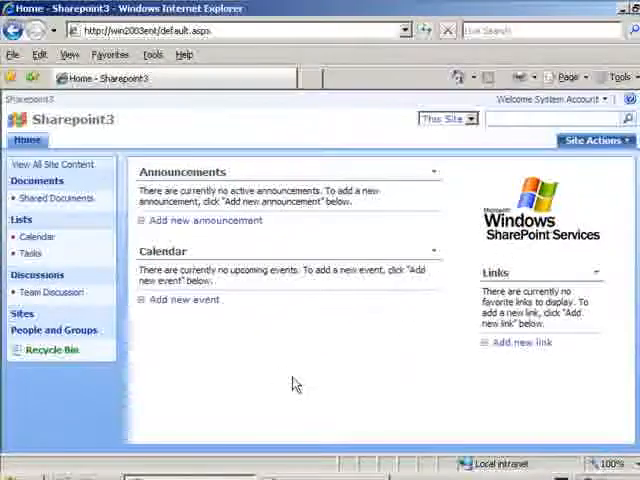
# Step: View the site Recycle Bin as administrator, which shows no items
pyautogui.click(48, 350)
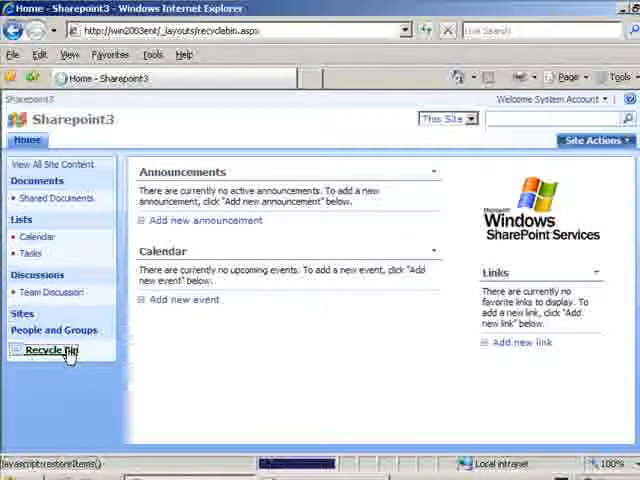
pyautogui.click(48, 350)
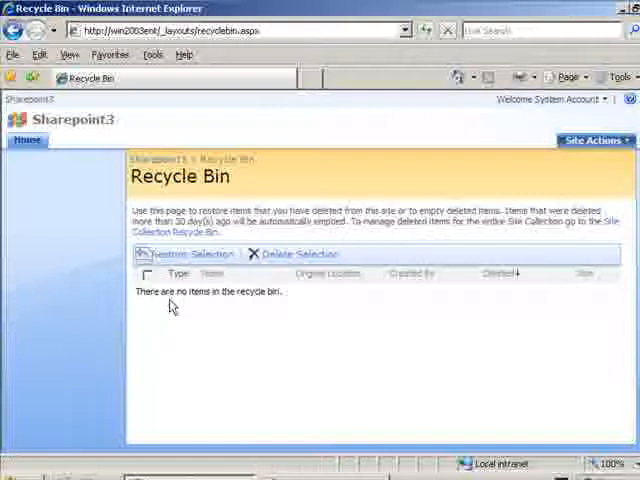
pyautogui.moveTo(160, 322)
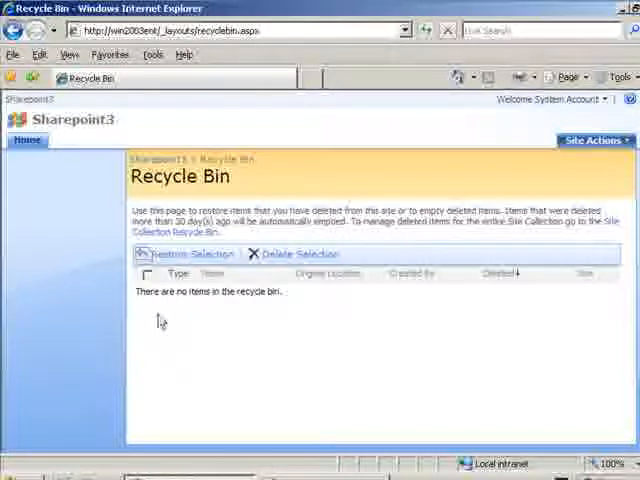
pyautogui.moveTo(536, 118)
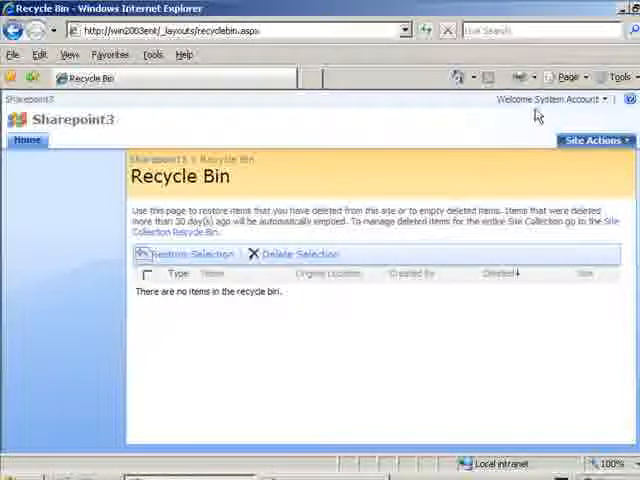
pyautogui.moveTo(478, 184)
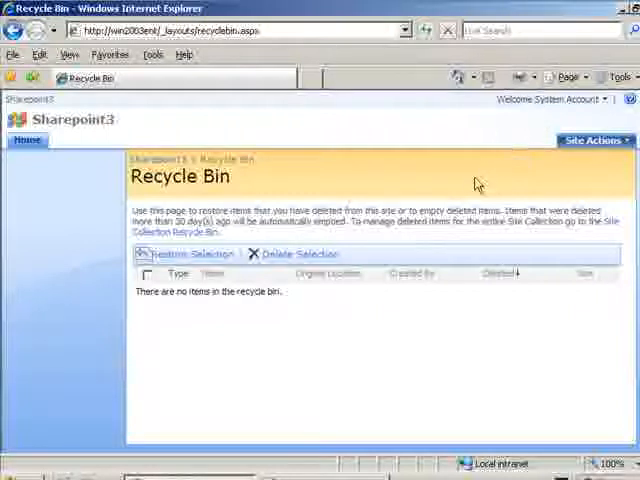
pyautogui.moveTo(548, 168)
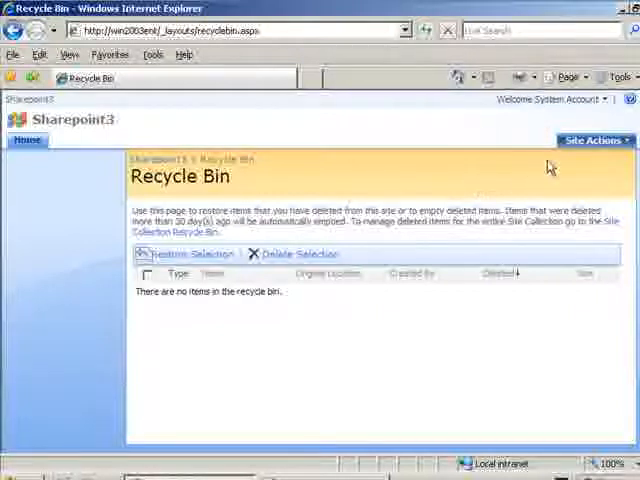
# Step: From Site Actions > Site Settings, go to the Site Collection Recycle Bin end-user items view
pyautogui.click(596, 140)
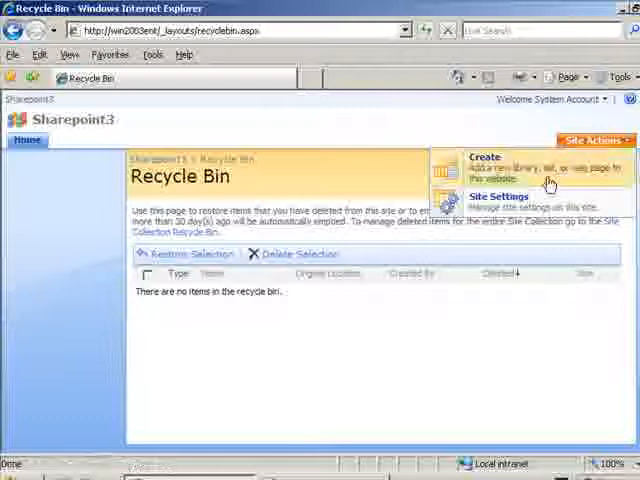
pyautogui.click(500, 196)
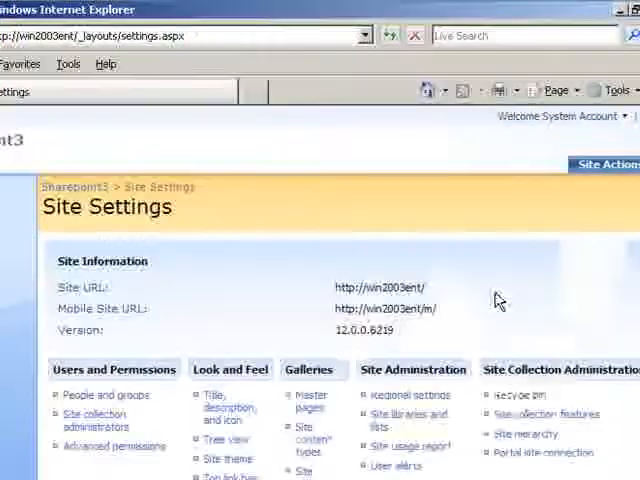
pyautogui.moveTo(576, 384)
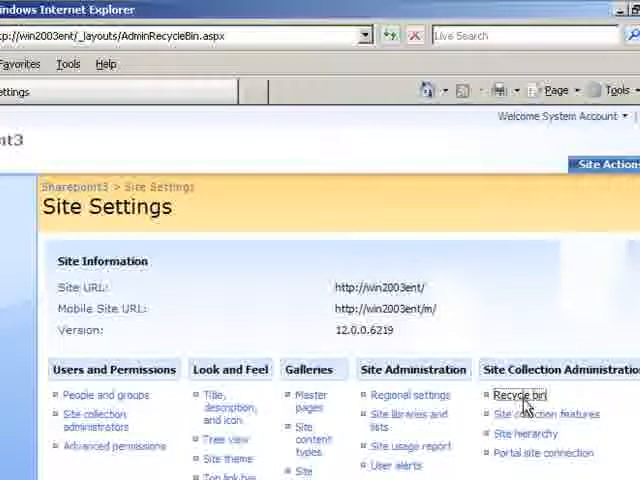
pyautogui.click(520, 396)
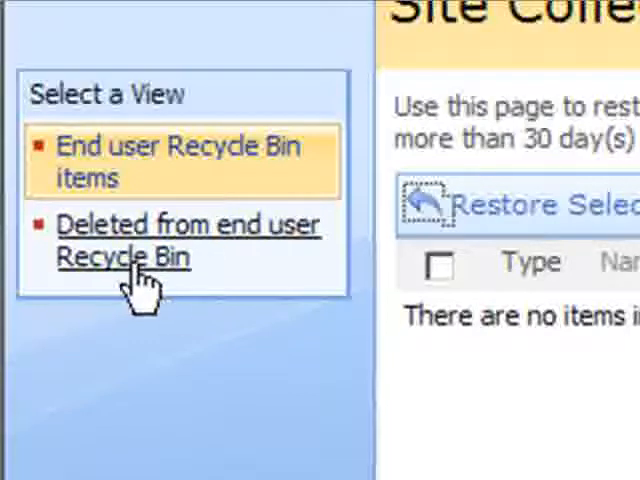
pyautogui.moveTo(120, 256)
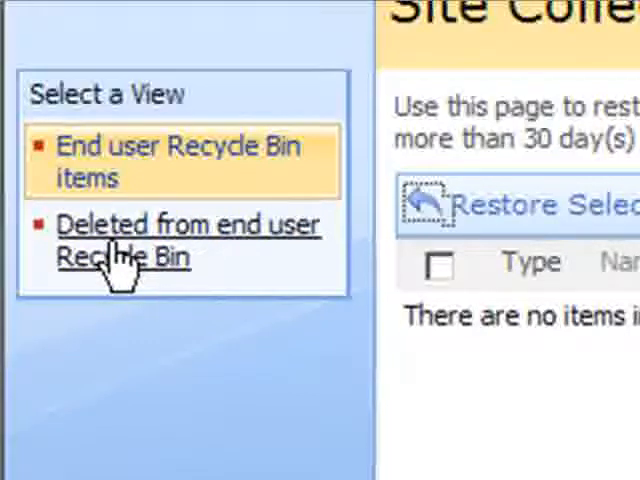
pyautogui.moveTo(136, 296)
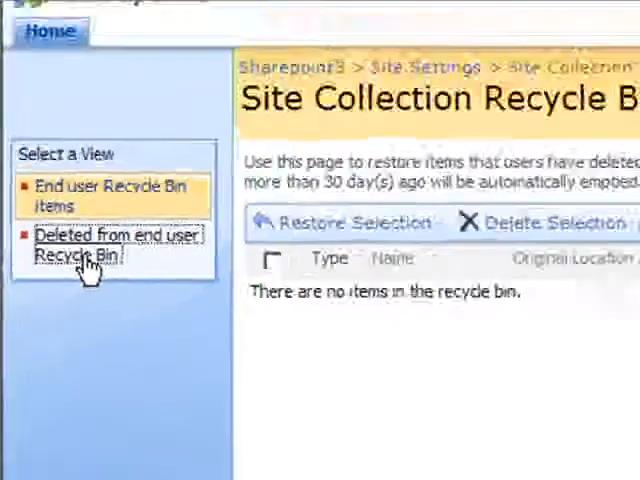
# Step: In 'Deleted from end user Recycle Bin', restore additions.log, leaving the view empty
pyautogui.click(112, 244)
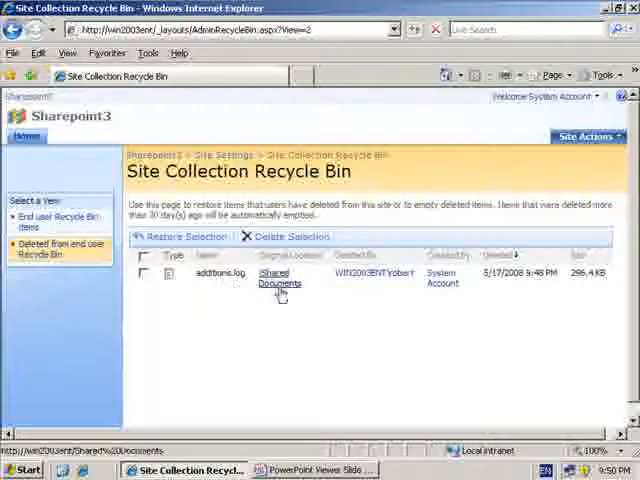
pyautogui.moveTo(360, 288)
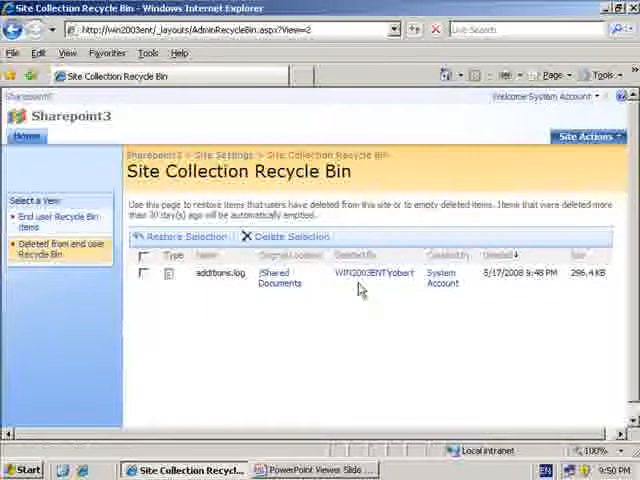
pyautogui.moveTo(372, 272)
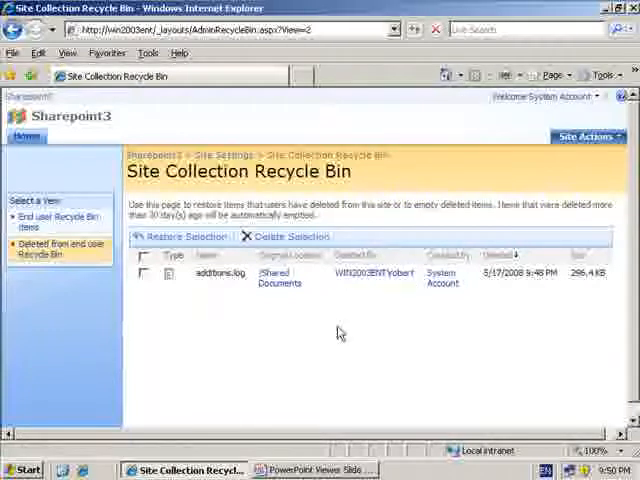
pyautogui.moveTo(256, 312)
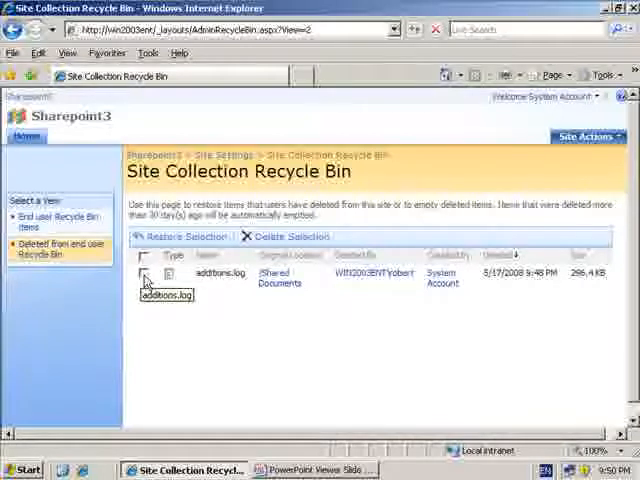
pyautogui.click(144, 276)
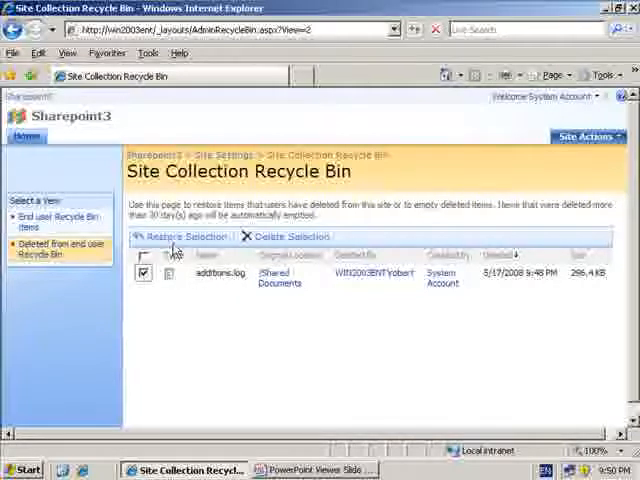
pyautogui.moveTo(184, 236)
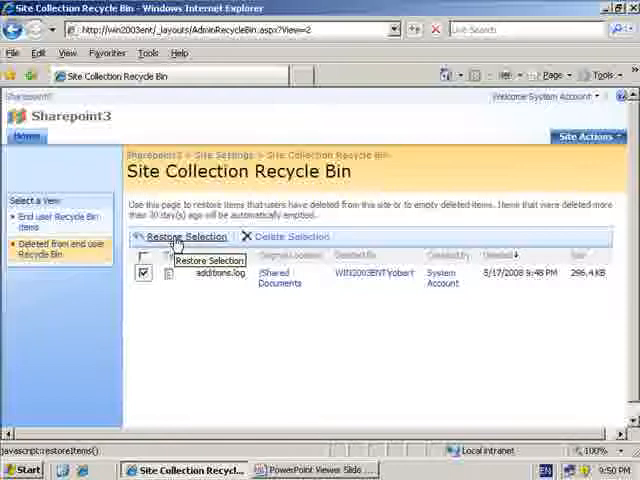
pyautogui.click(184, 236)
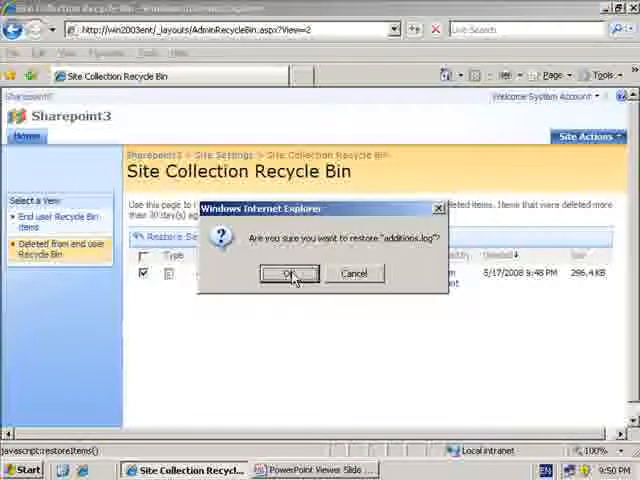
pyautogui.click(288, 272)
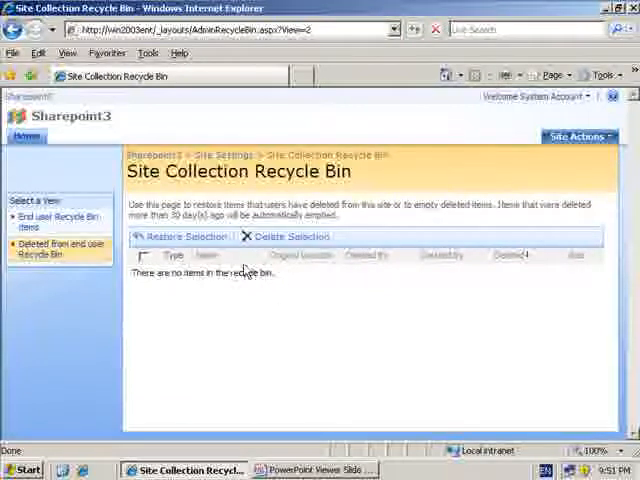
# Step: Return to Shared Documents to confirm additions.log is listed again with Blue Lace 16
pyautogui.click(28, 136)
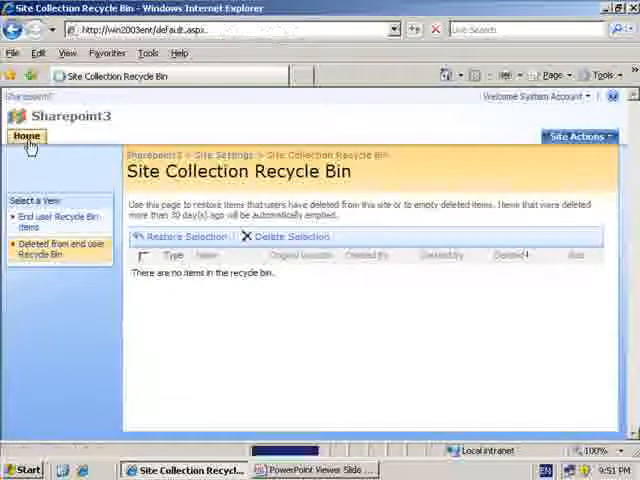
pyautogui.click(28, 136)
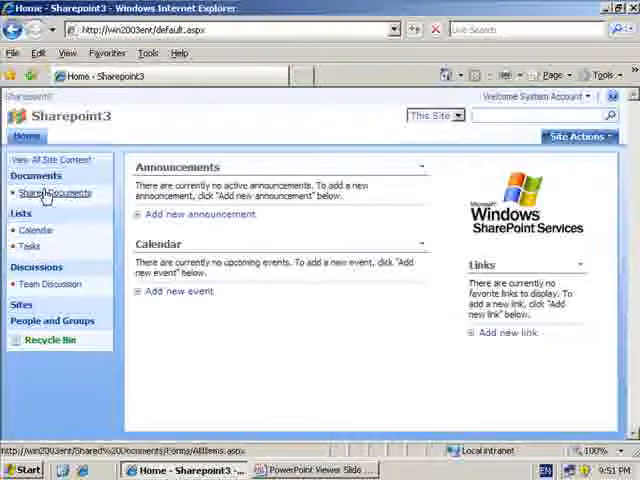
pyautogui.click(56, 192)
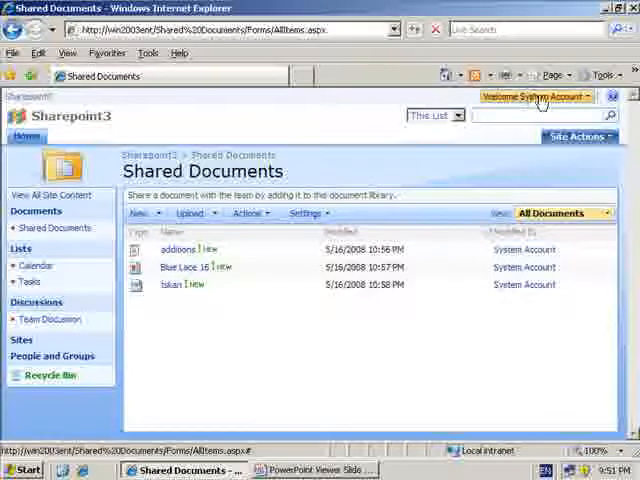
# Step: Sign in as the original end user via the Welcome menu's Sign in as a Different User option
pyautogui.click(536, 96)
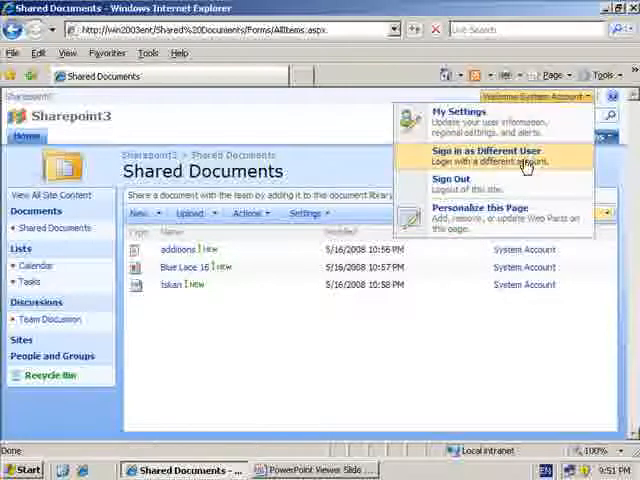
pyautogui.click(488, 156)
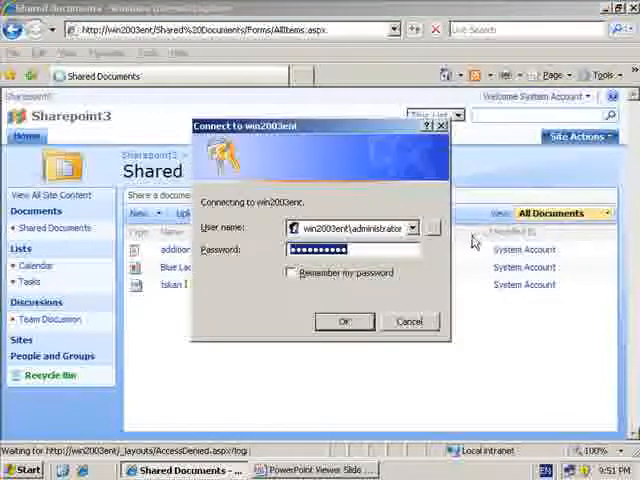
pyautogui.tripleClick(350, 228)
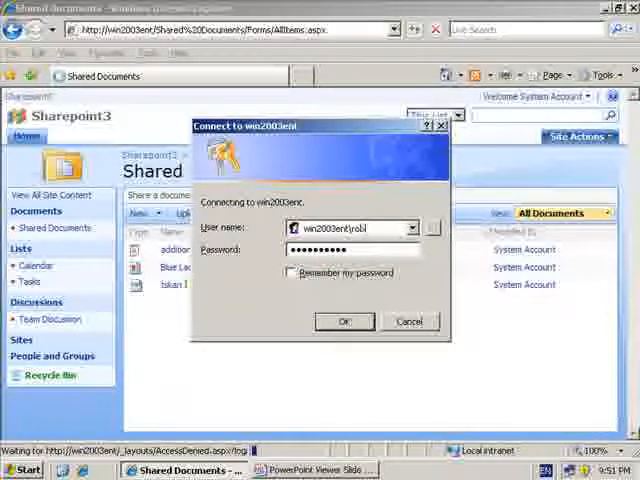
pyautogui.click(344, 320)
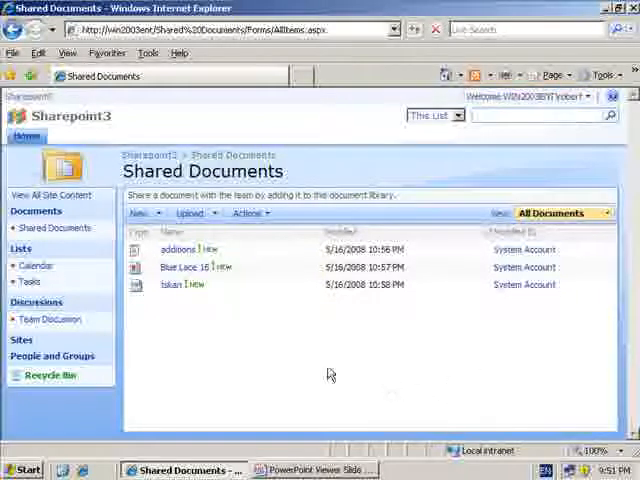
pyautogui.moveTo(244, 356)
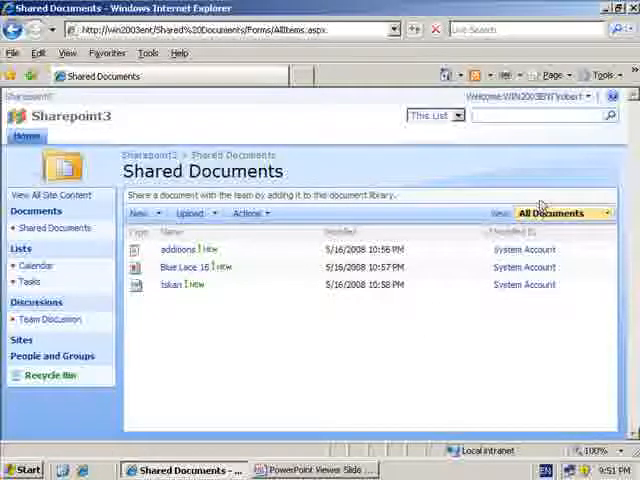
pyautogui.moveTo(548, 196)
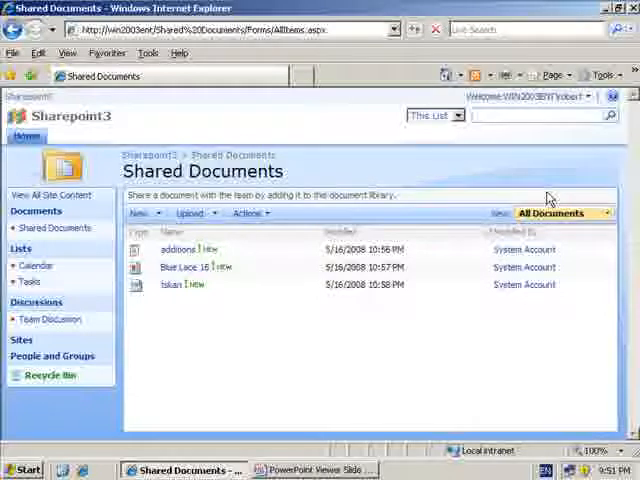
pyautogui.moveTo(564, 182)
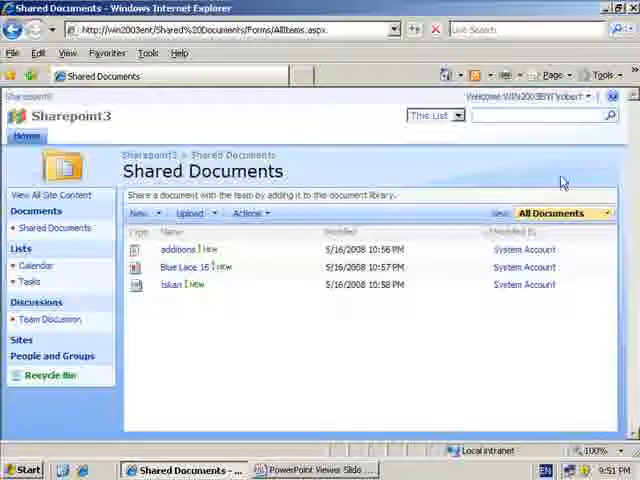